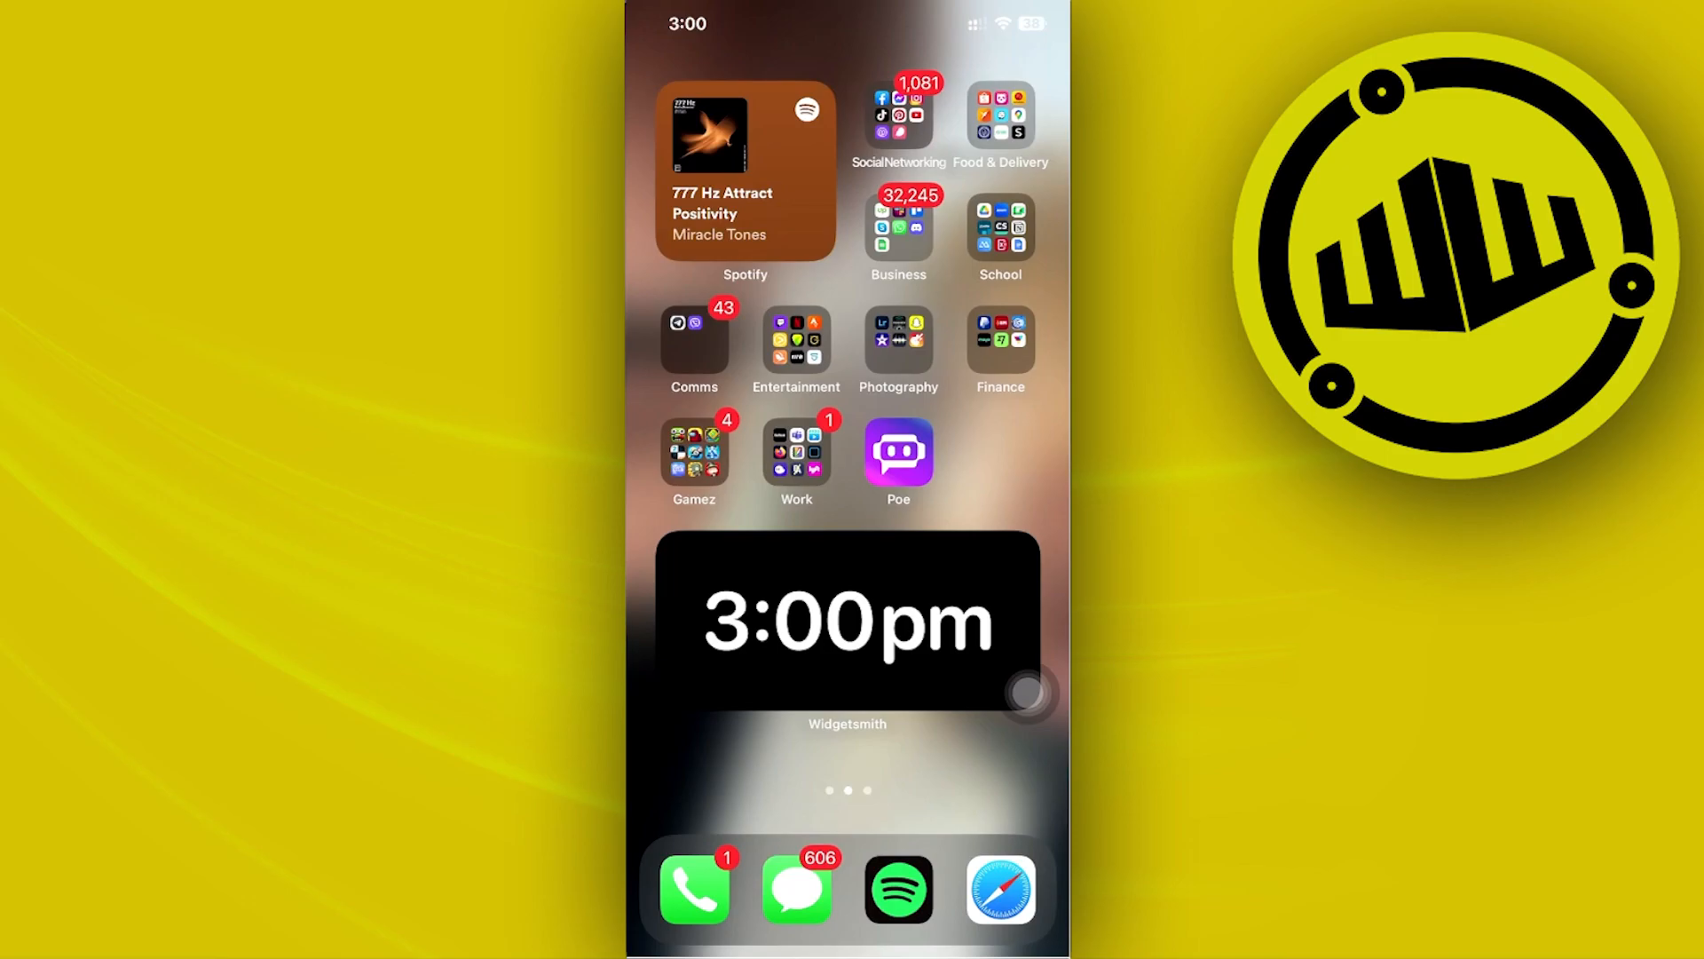
# Launch Instagram from the Social Networking folder to reach the profile page
pyautogui.click(898, 114)
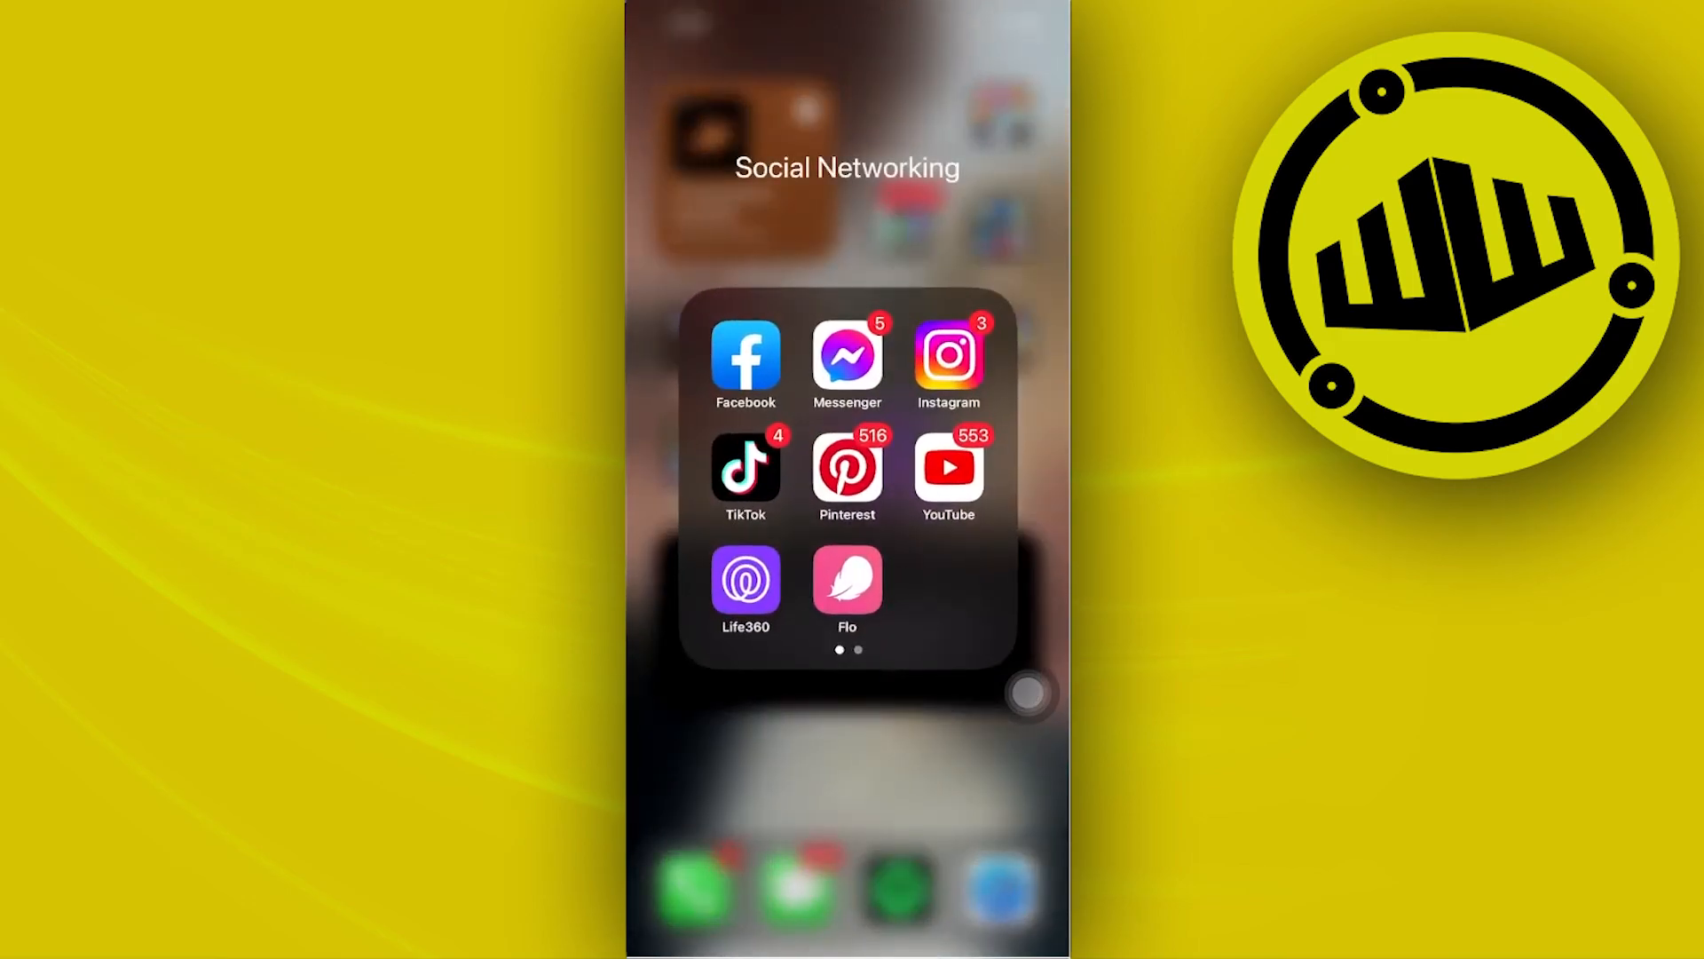
pyautogui.click(946, 355)
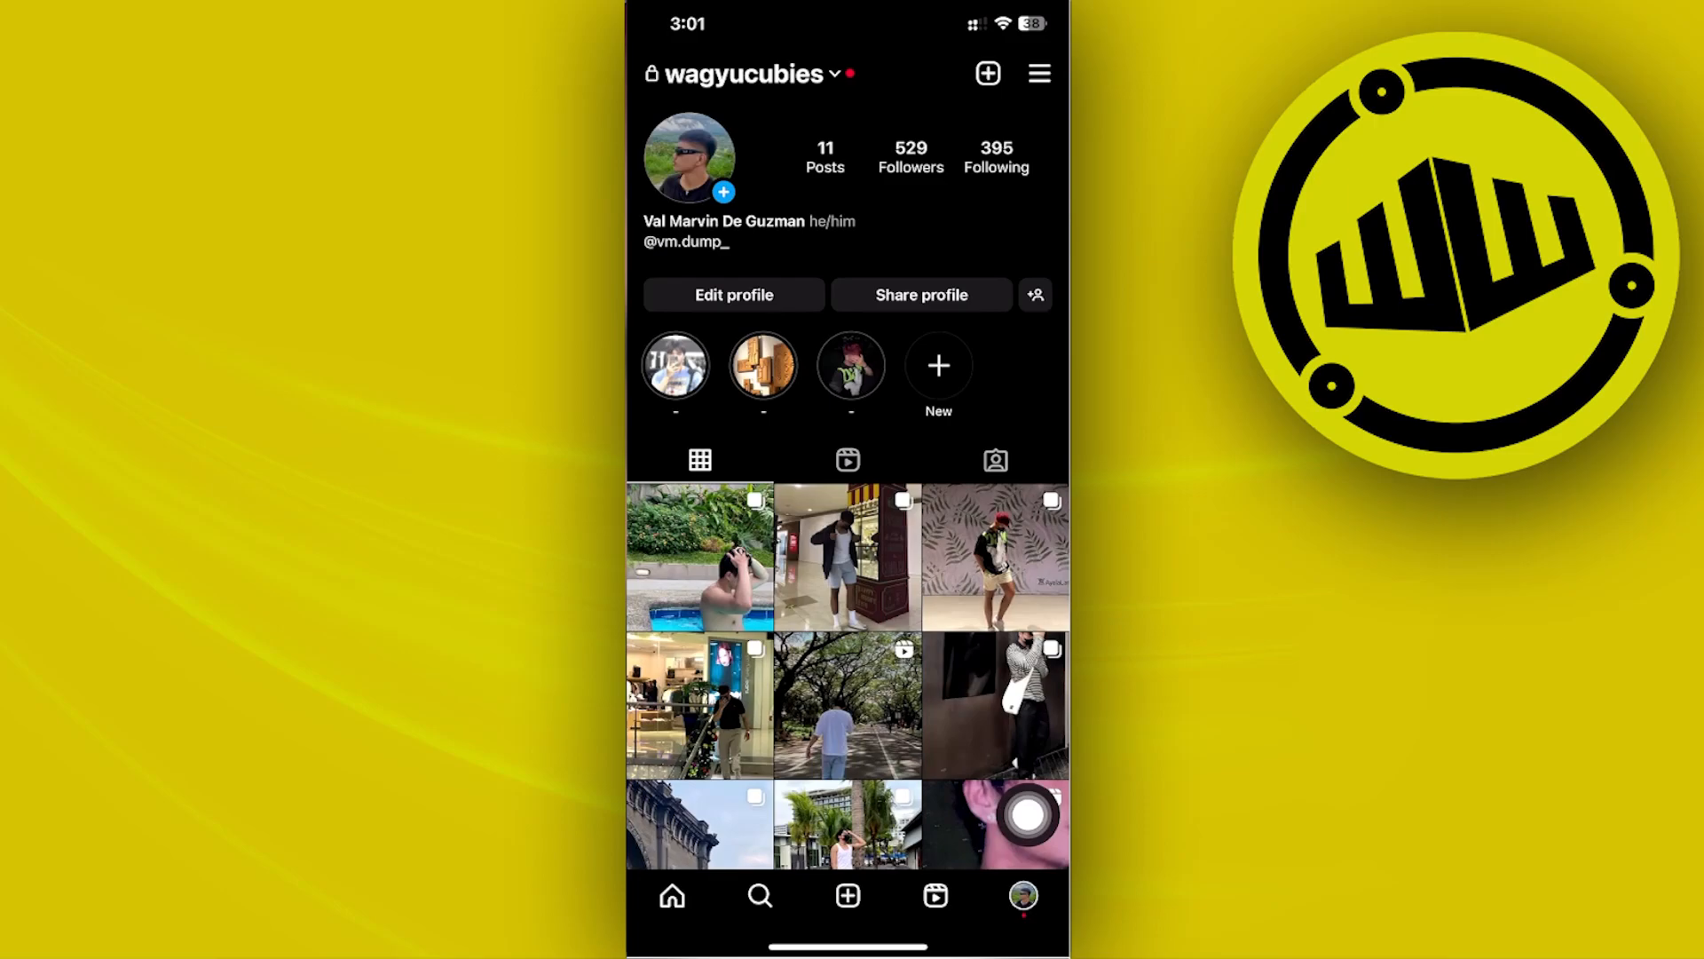
# Navigate through Settings and privacy to the Download your information page
pyautogui.click(1039, 73)
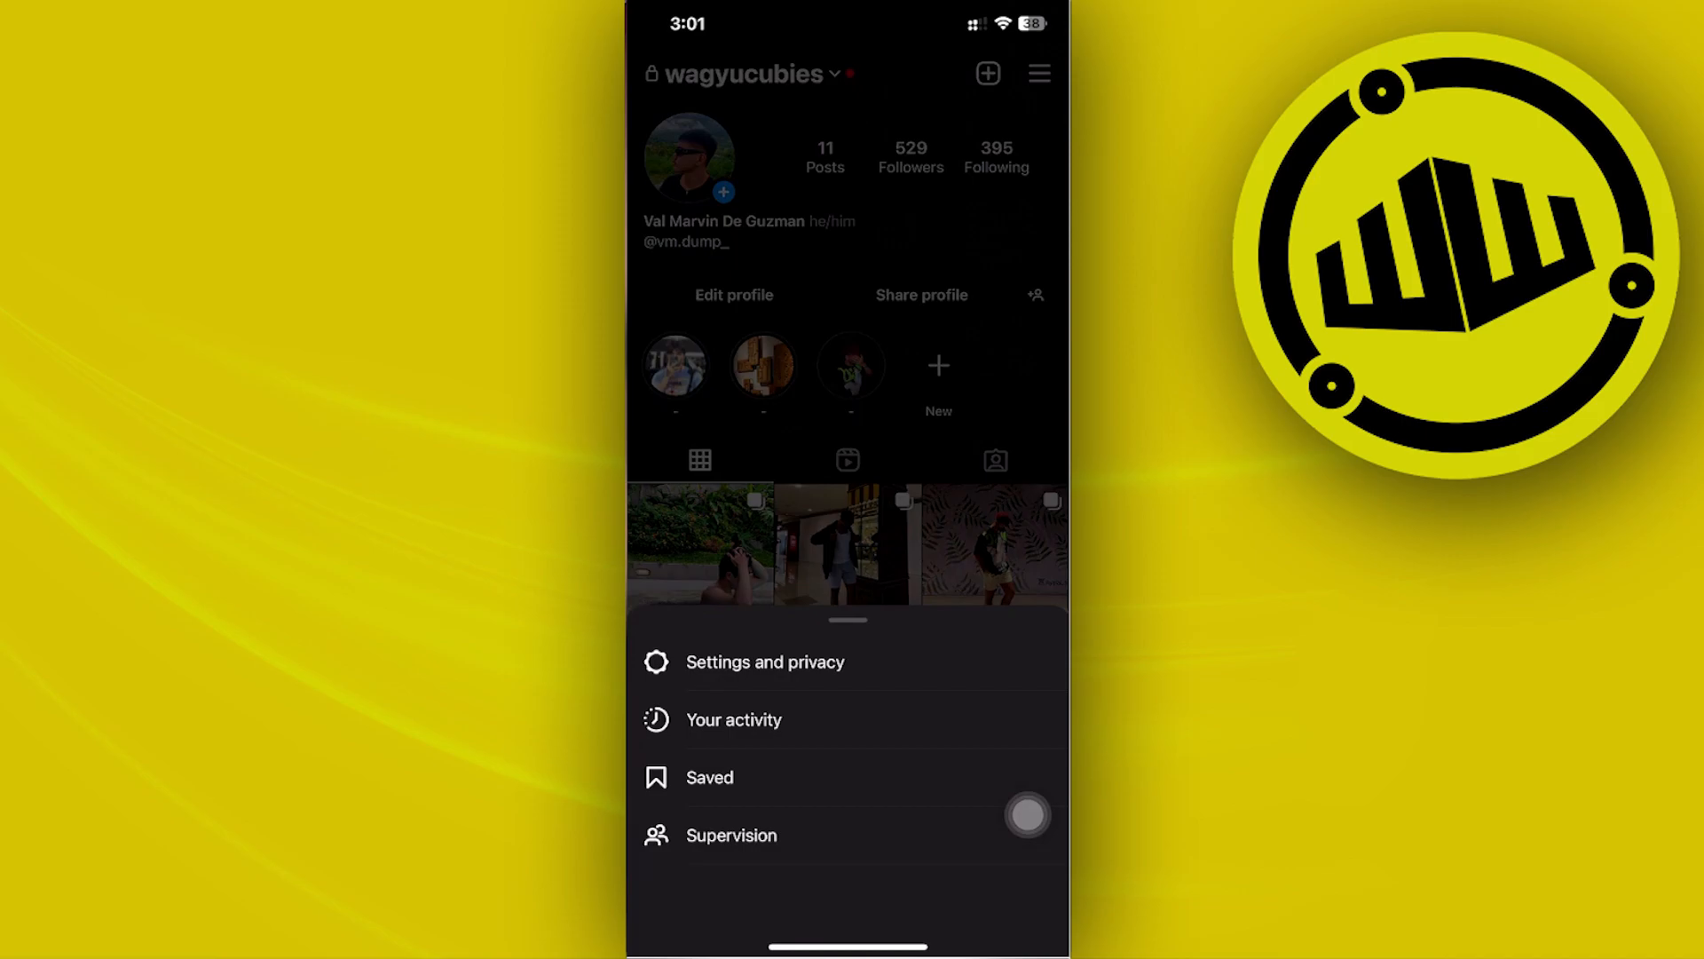
pyautogui.click(733, 719)
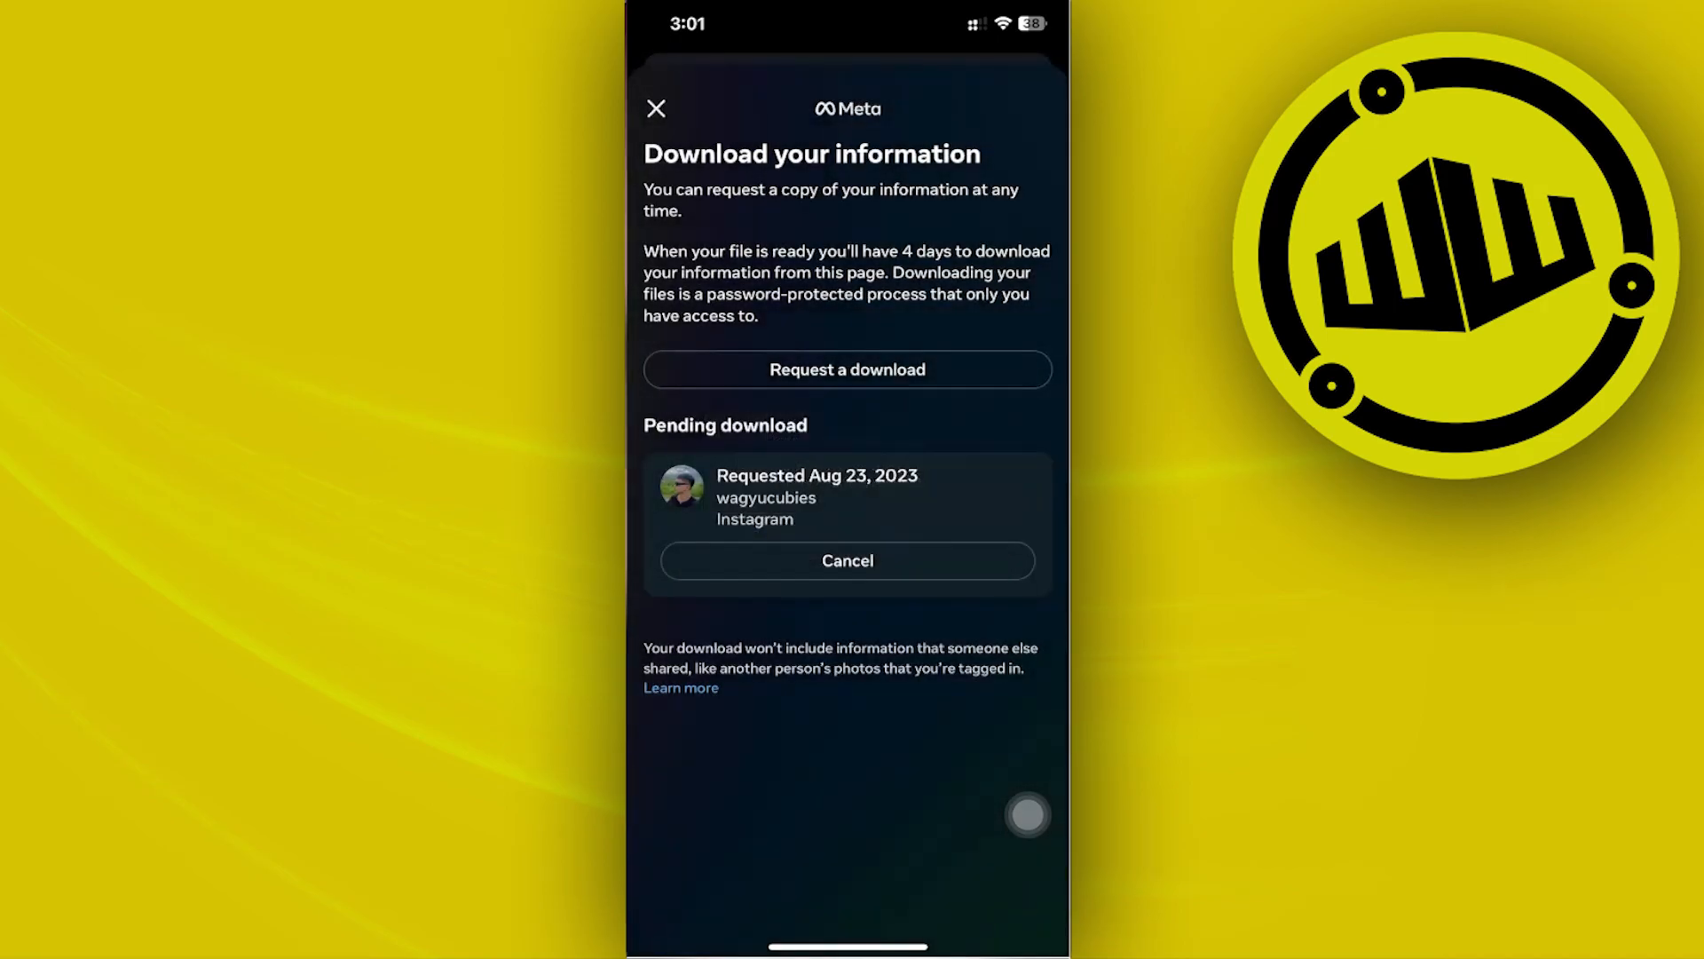
# Cancel the Aug 23, 2023 pending download and start a new download request
pyautogui.click(846, 561)
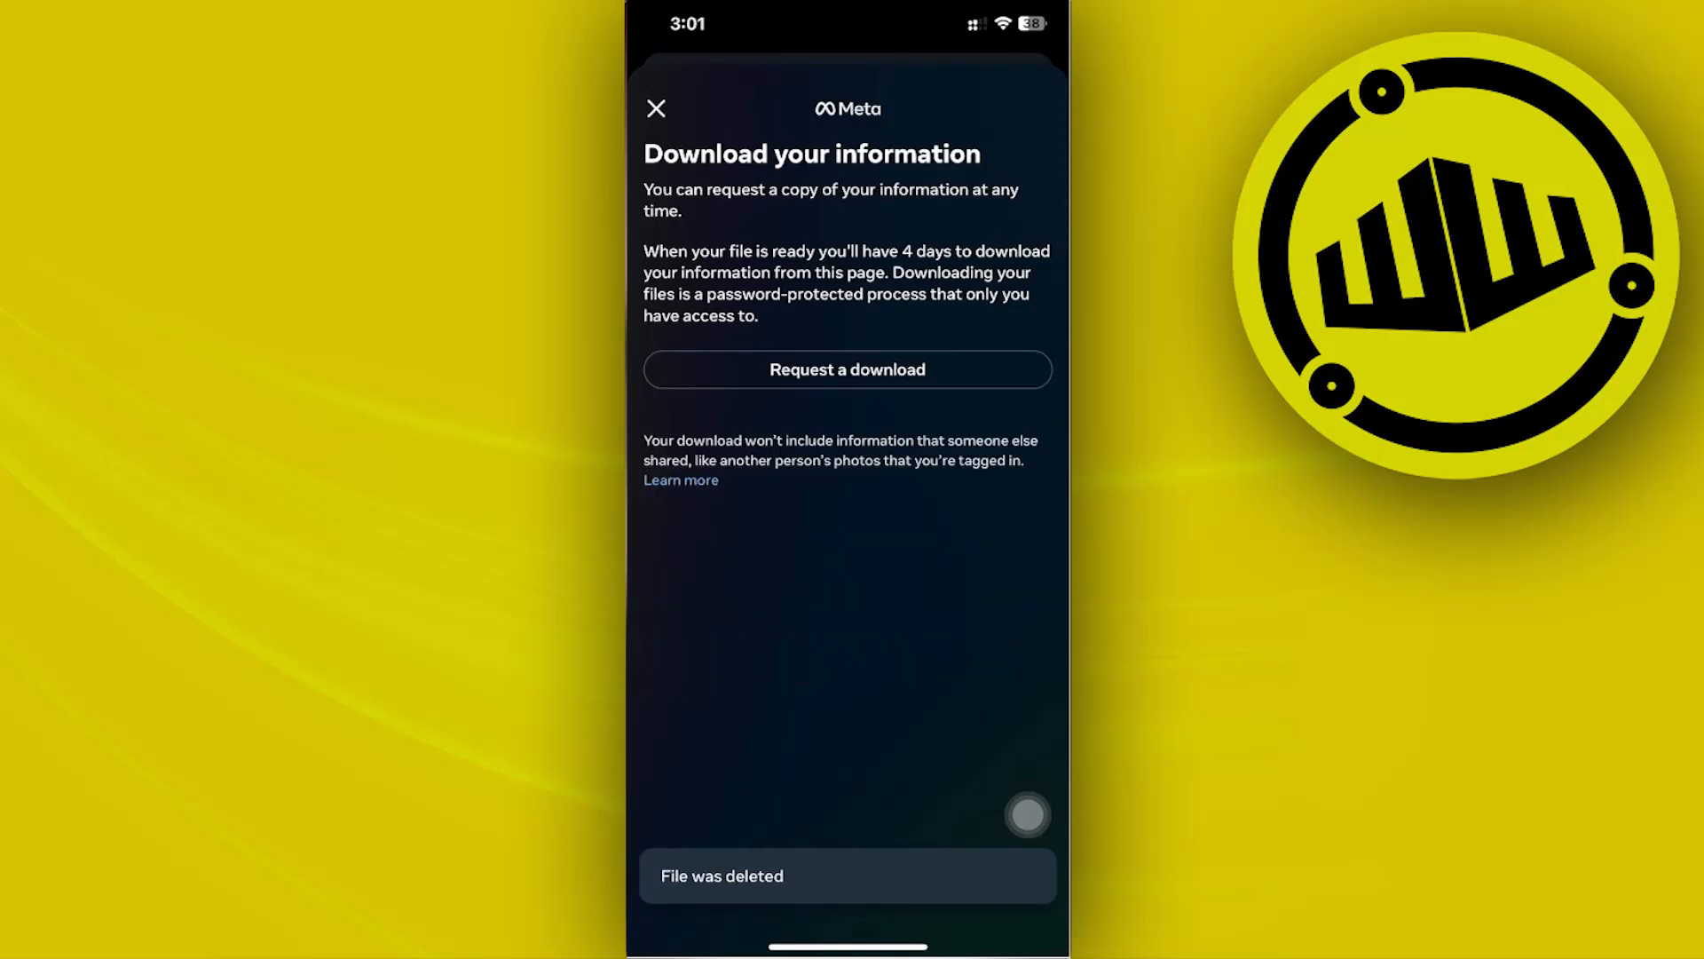
pyautogui.click(656, 108)
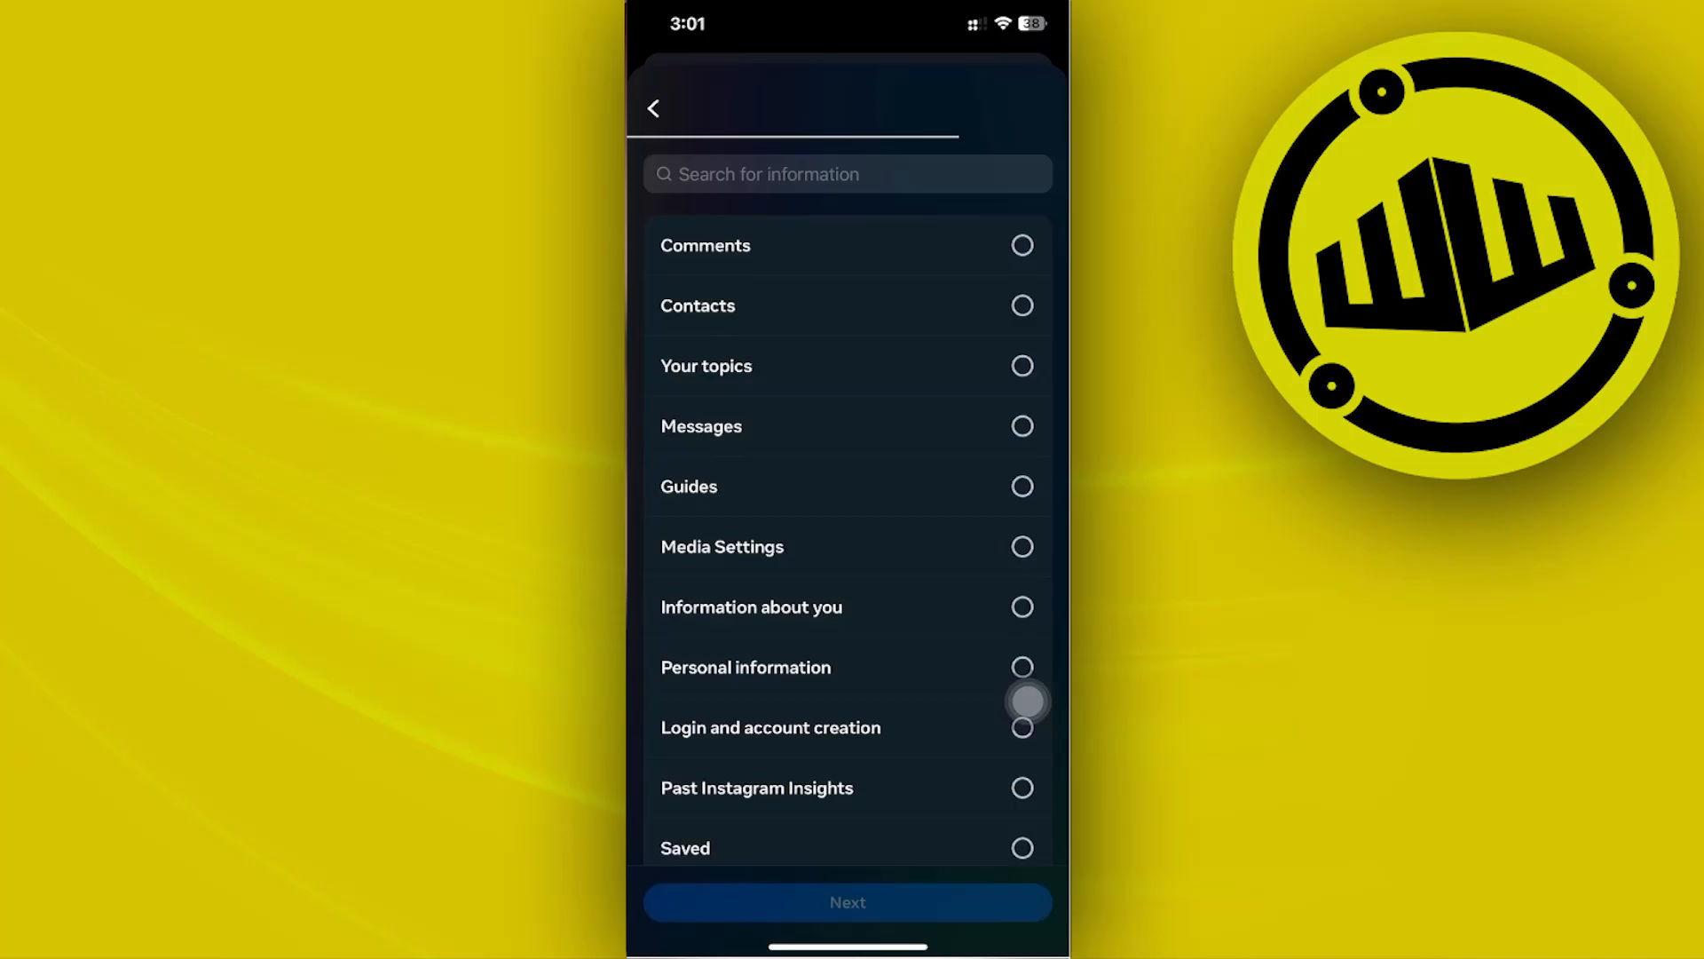
# Select Messages as the data type and submit the new download request
pyautogui.click(1021, 424)
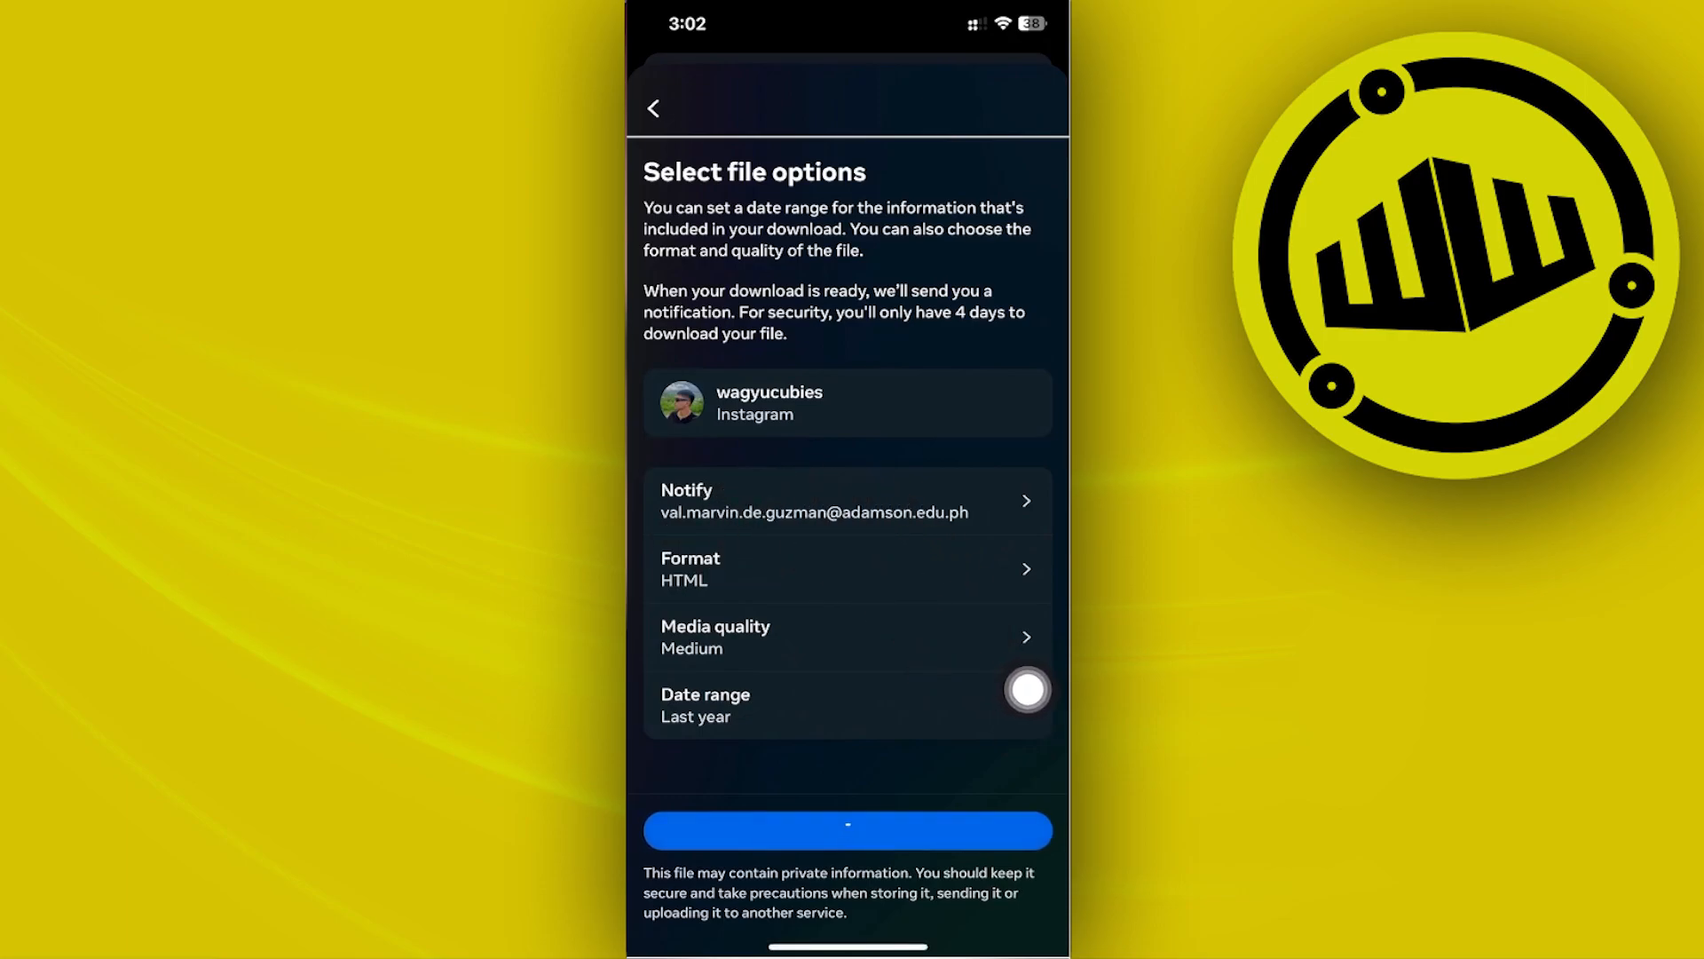
pyautogui.click(847, 829)
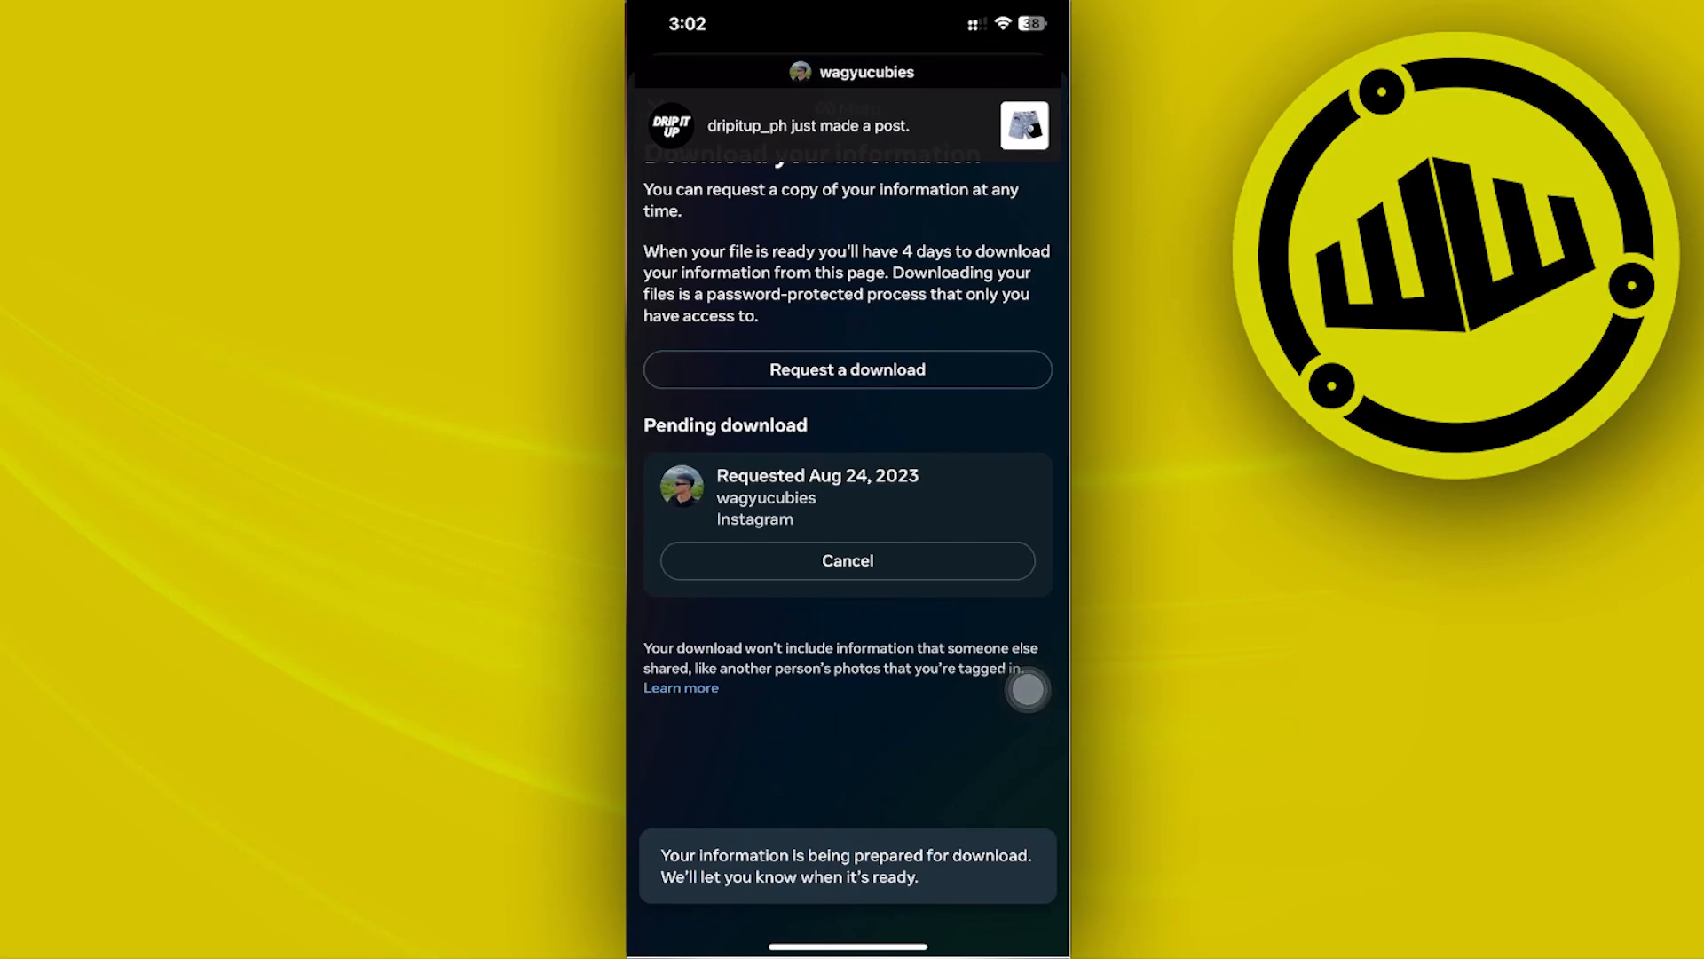